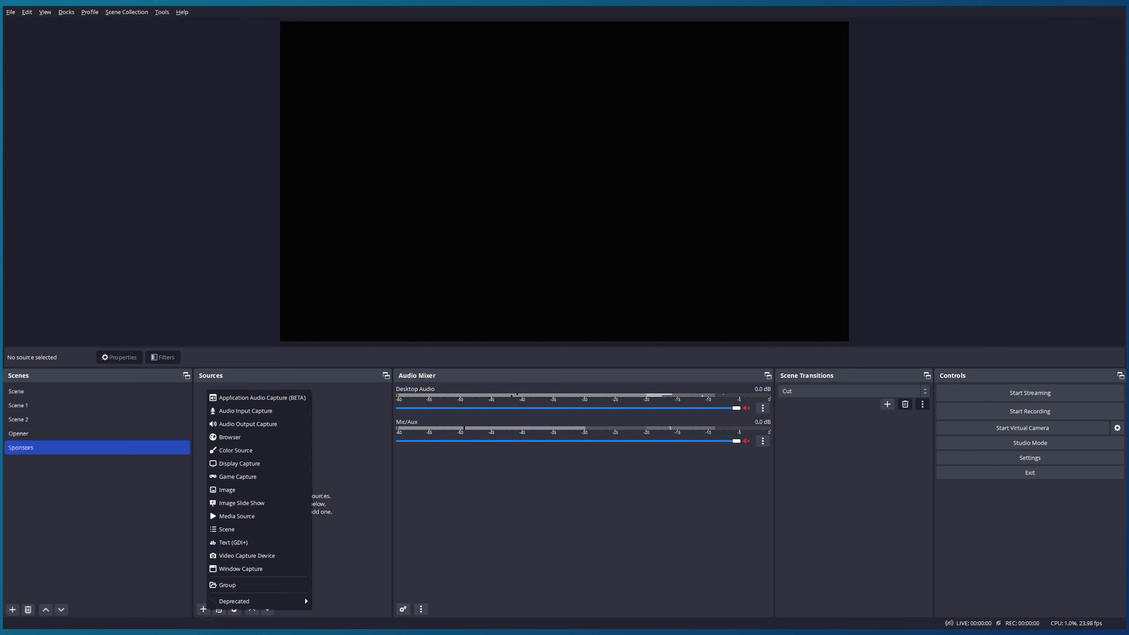
# Create a media source named 'Background' in the Sponsors scene
pyautogui.click(235, 516)
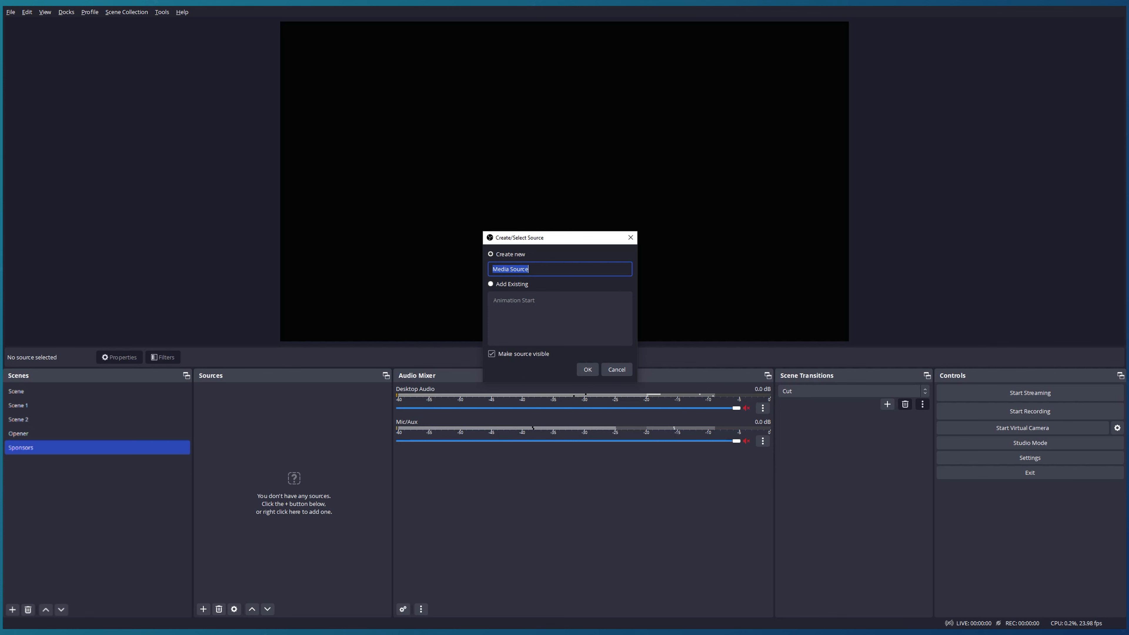
pyautogui.write('Back')
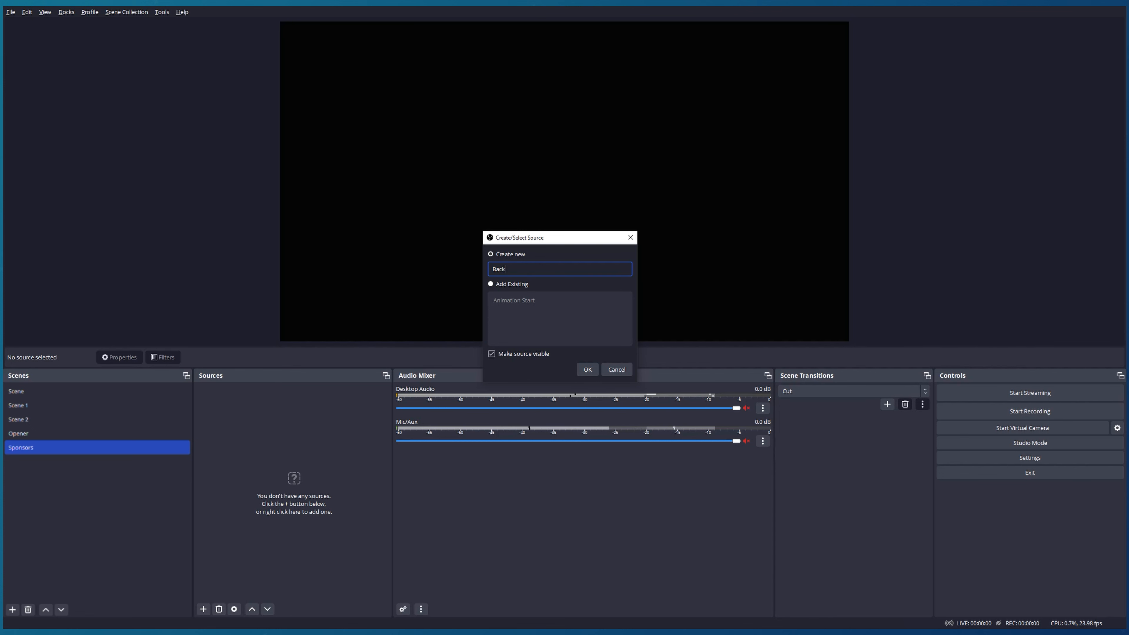
pyautogui.write('ground')
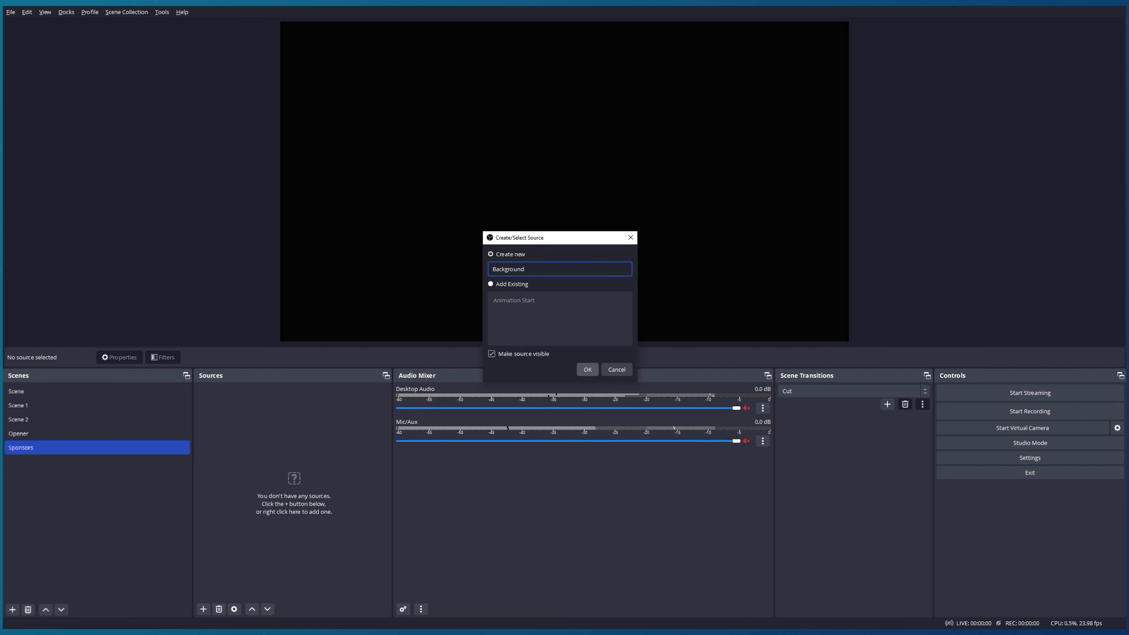
pyautogui.click(586, 369)
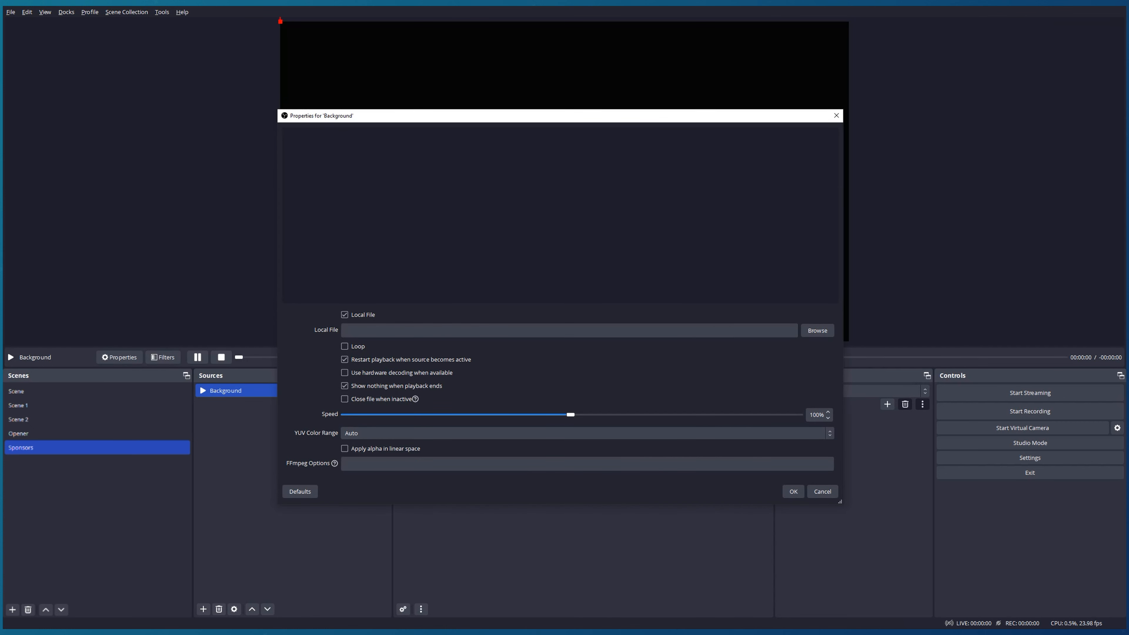
# Load 3_Background.mov into Background, enable Loop and confirm the source
pyautogui.click(816, 330)
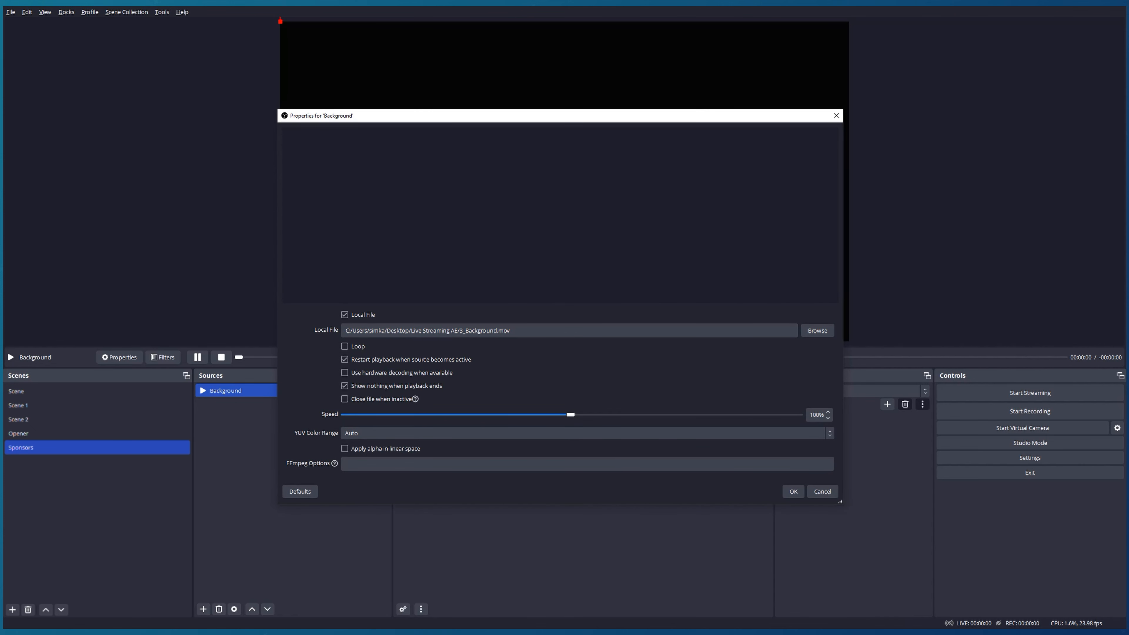
pyautogui.click(345, 347)
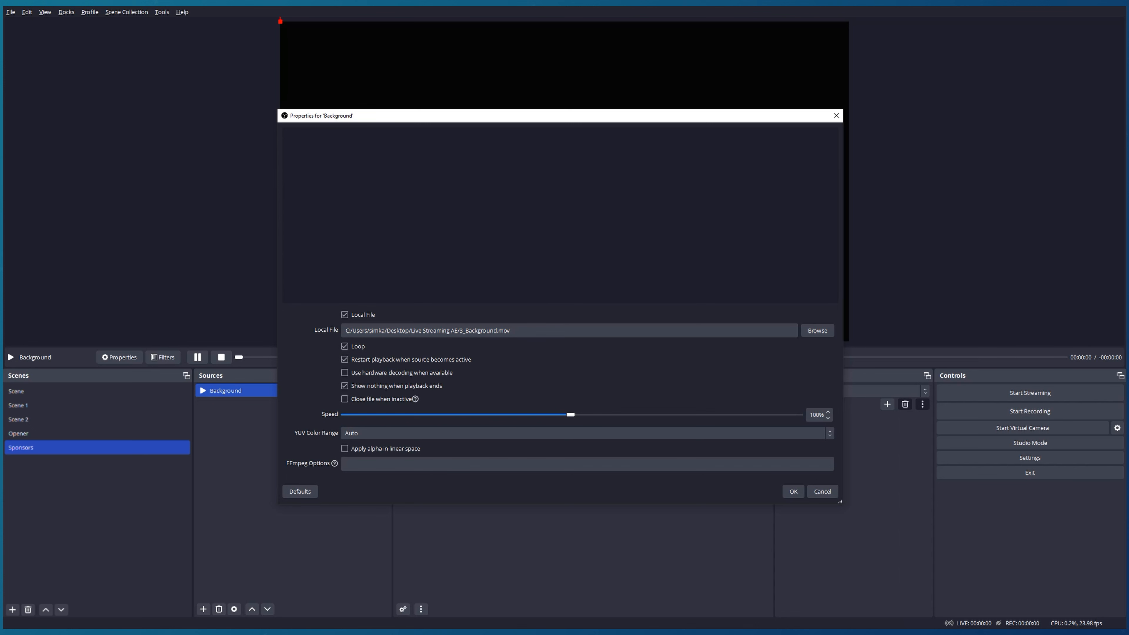
pyautogui.click(346, 359)
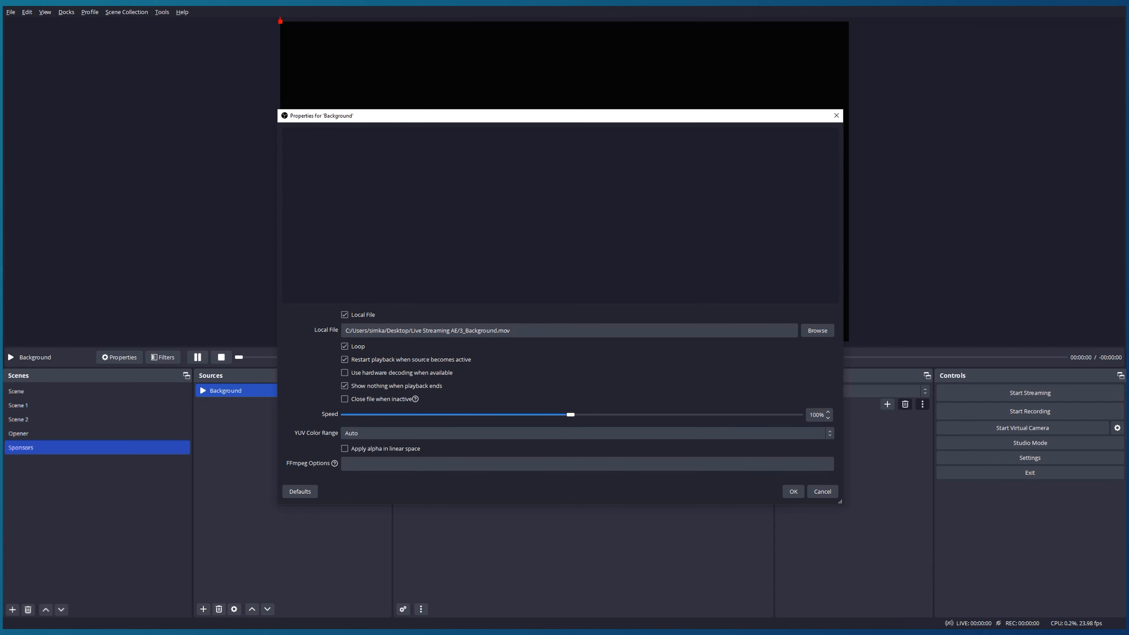
pyautogui.click(792, 491)
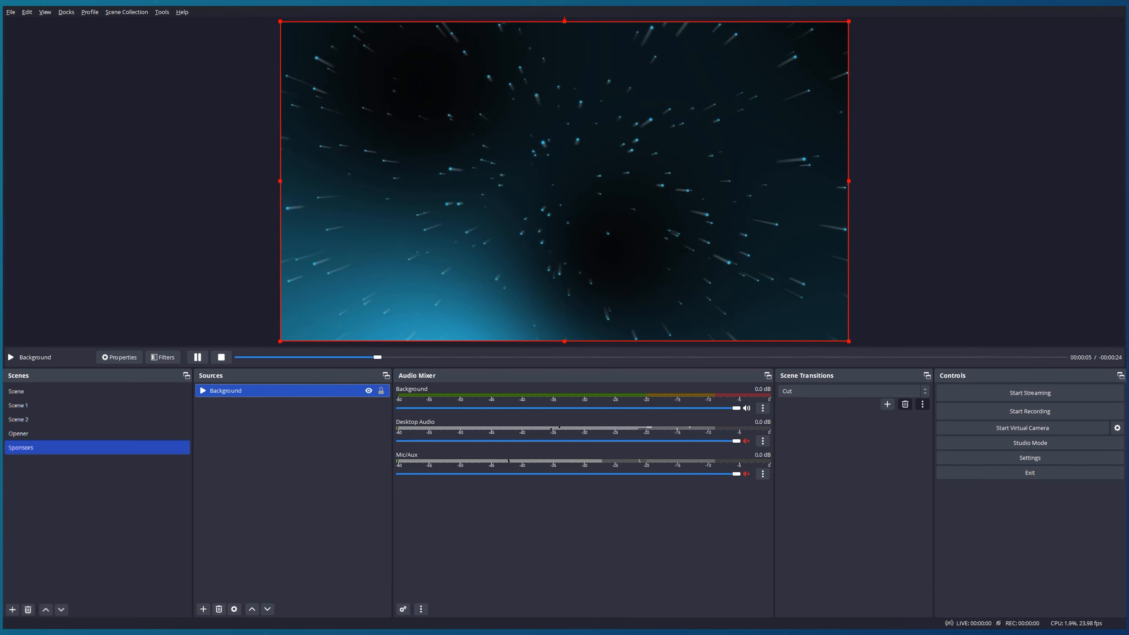
pyautogui.click(203, 609)
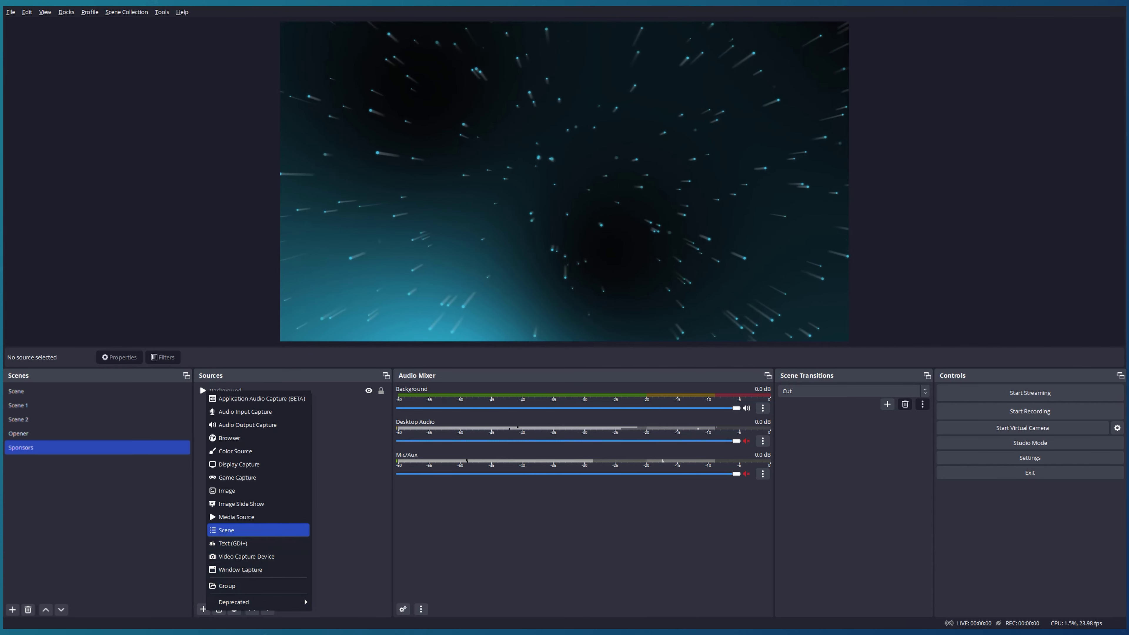
# Create a media source named 'Video 1' for the NO_TIME_TO_WASTE sponsor video
pyautogui.click(234, 516)
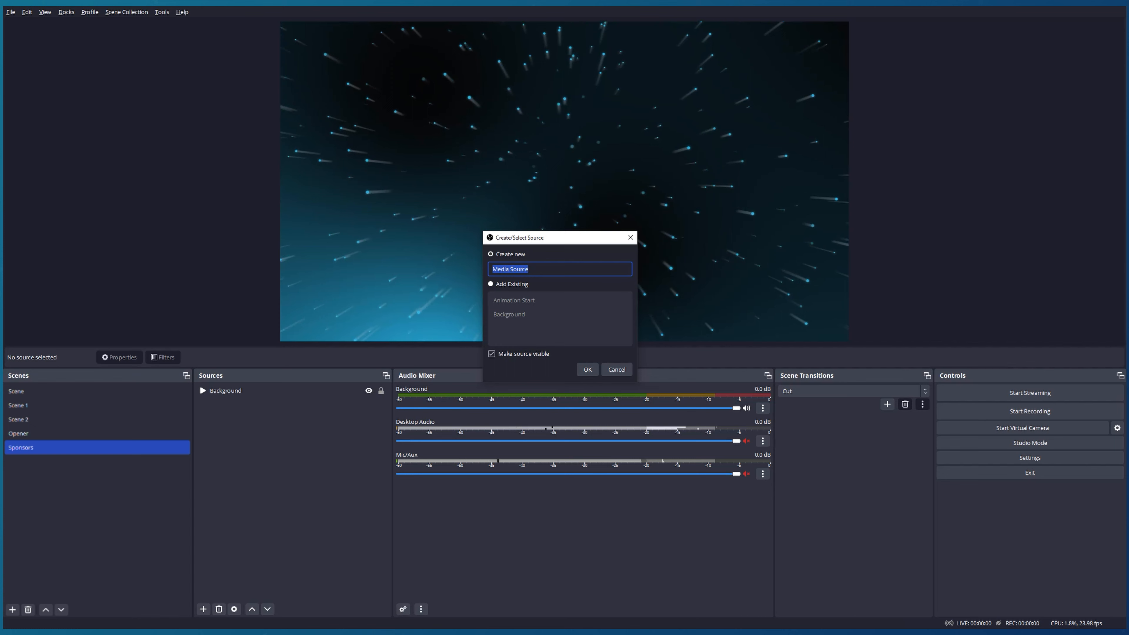
pyautogui.write('Video 1')
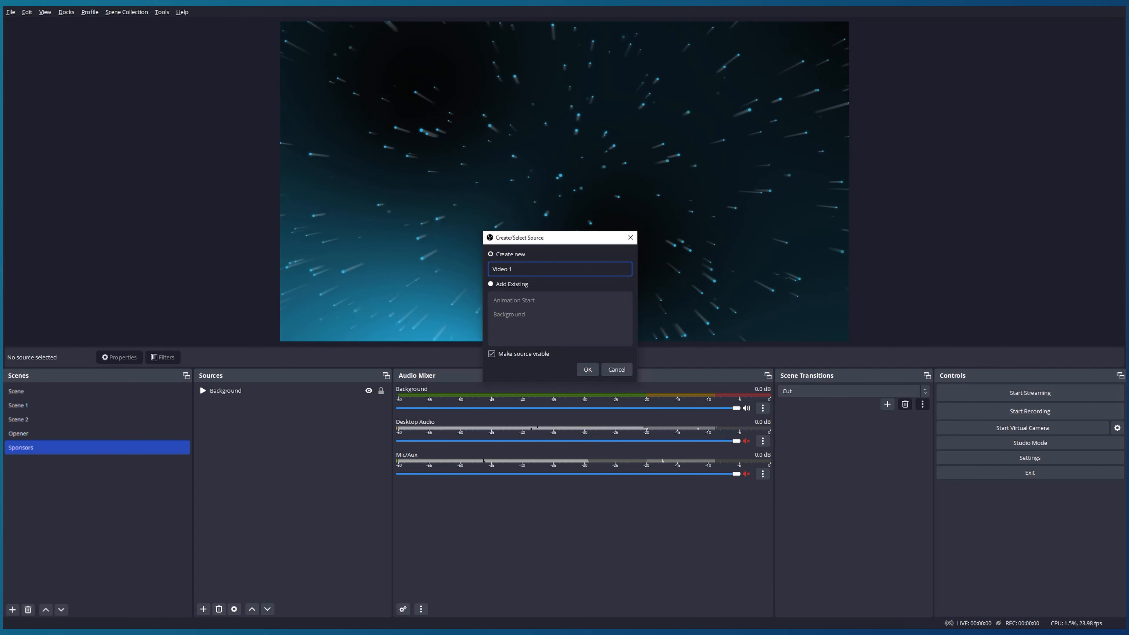
pyautogui.click(587, 369)
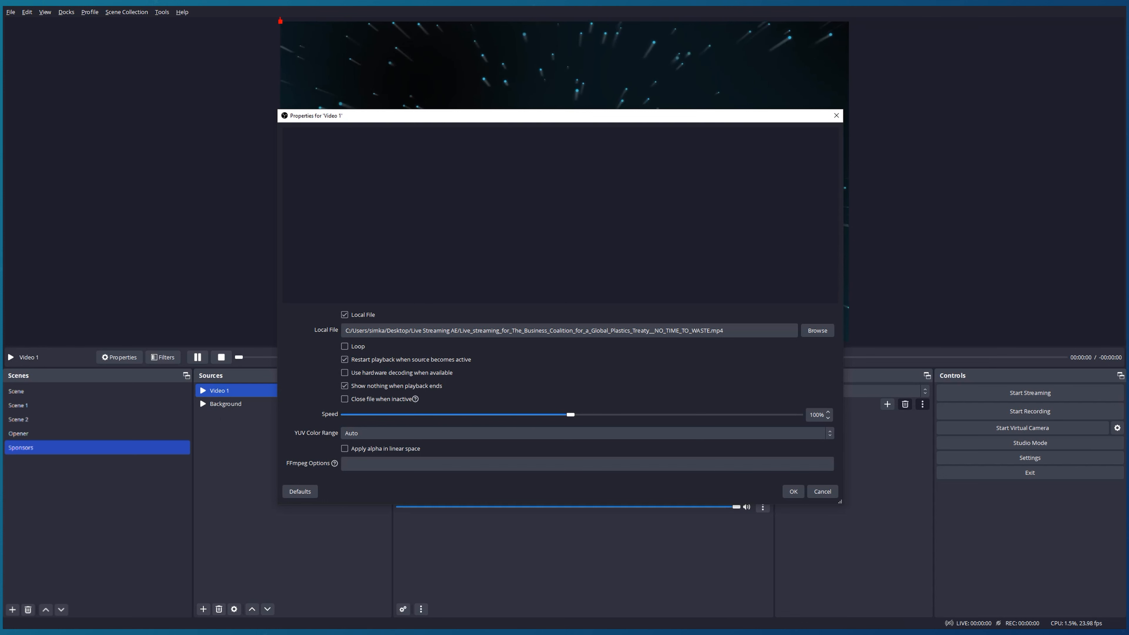
# Keep Video 1's last frame after playback, confirm it and place it scaled down at right
pyautogui.click(344, 385)
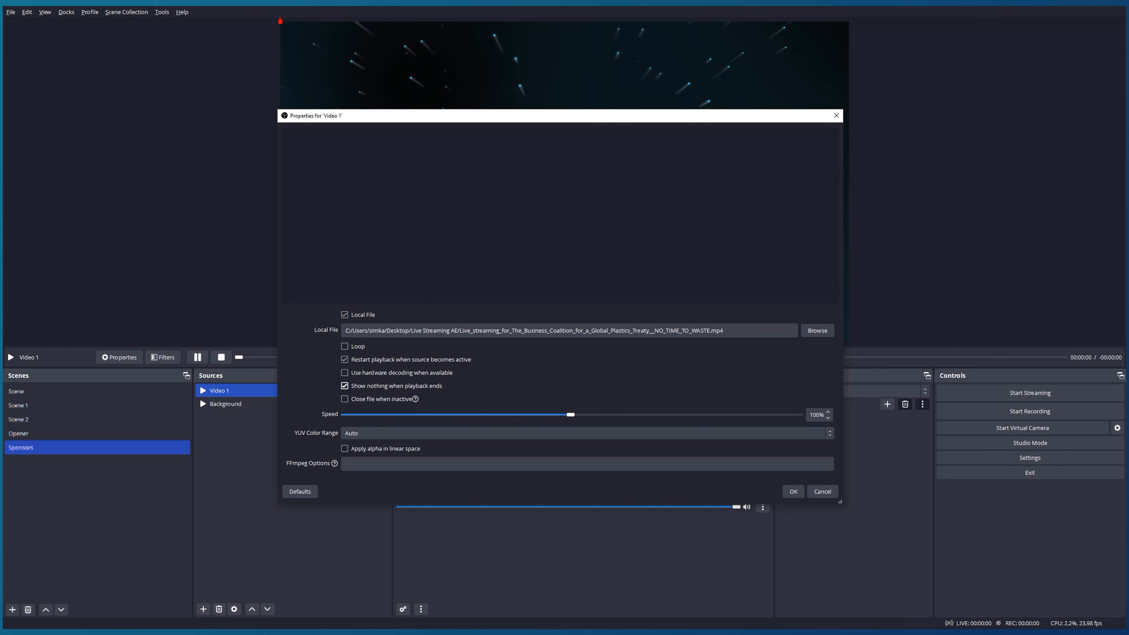
pyautogui.click(345, 385)
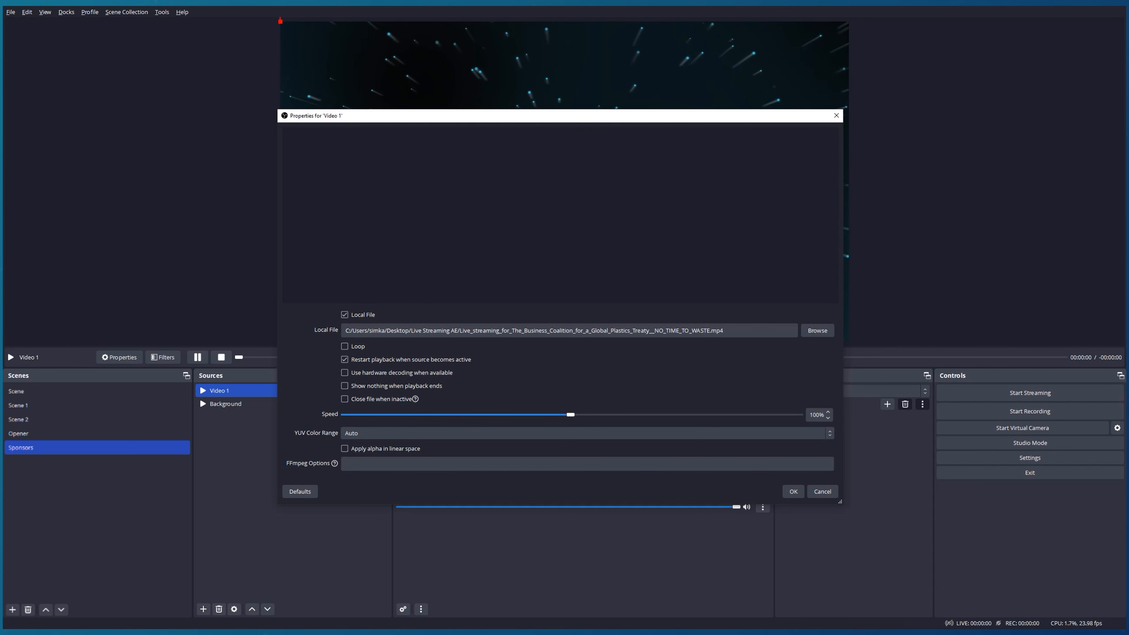
pyautogui.click(792, 491)
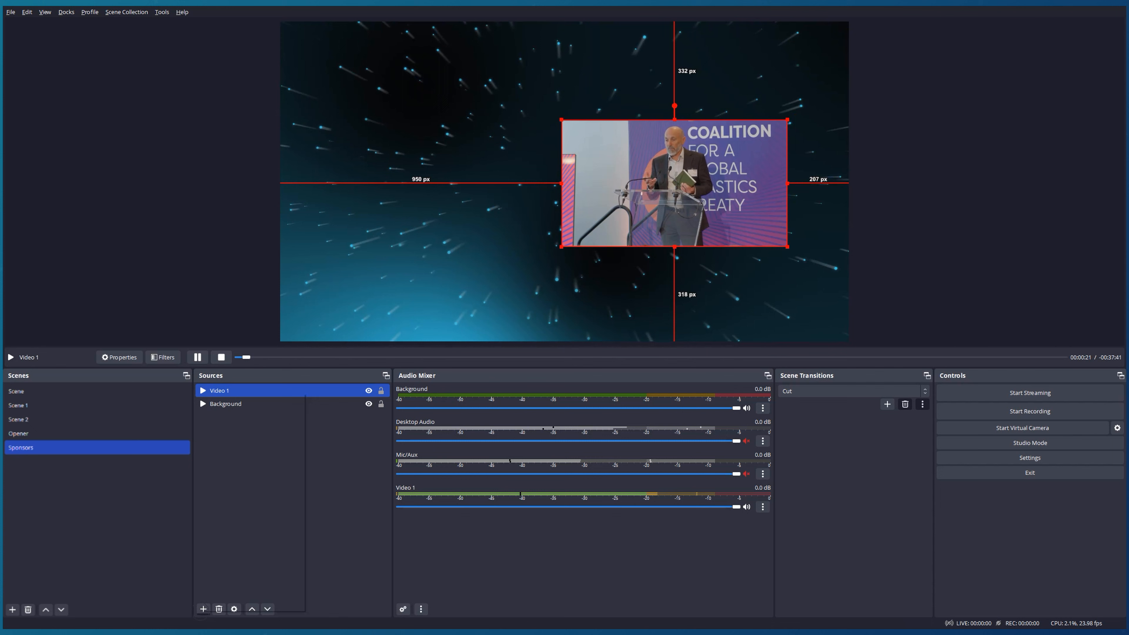
pyautogui.click(202, 608)
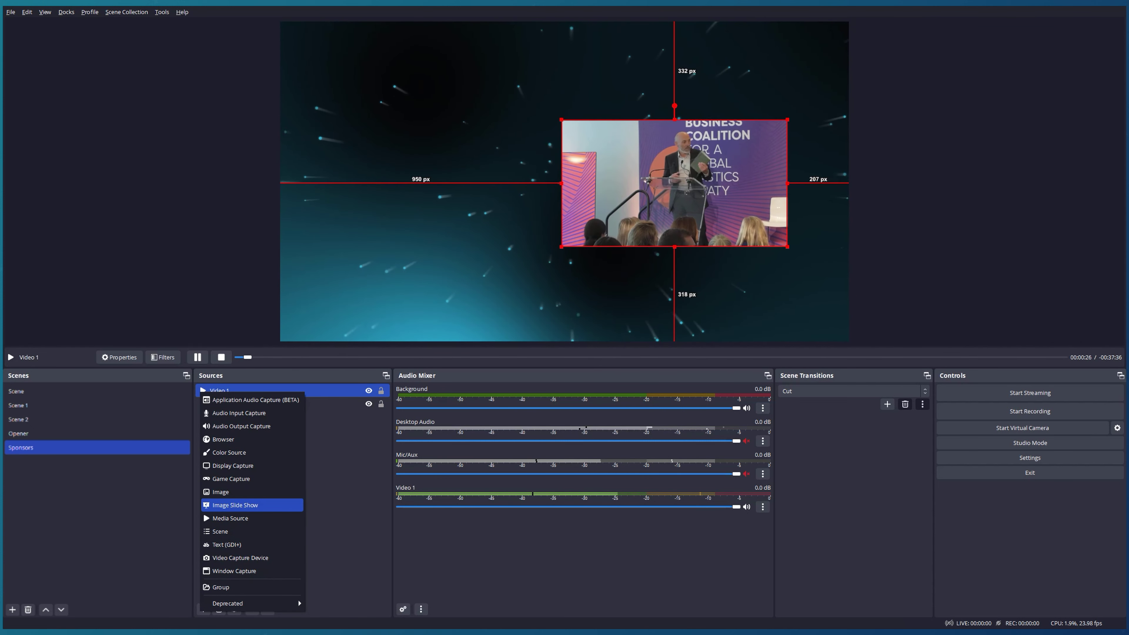
# Create an Image Slide Show source named 'Logos' in the Sponsors scene
pyautogui.click(220, 491)
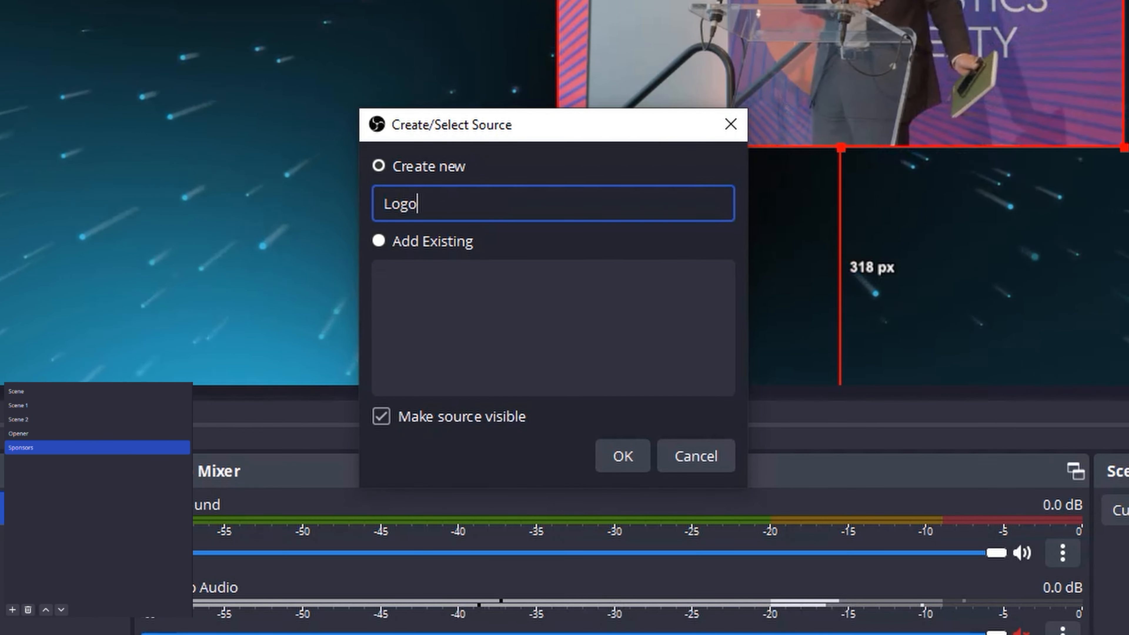
pyautogui.click(621, 456)
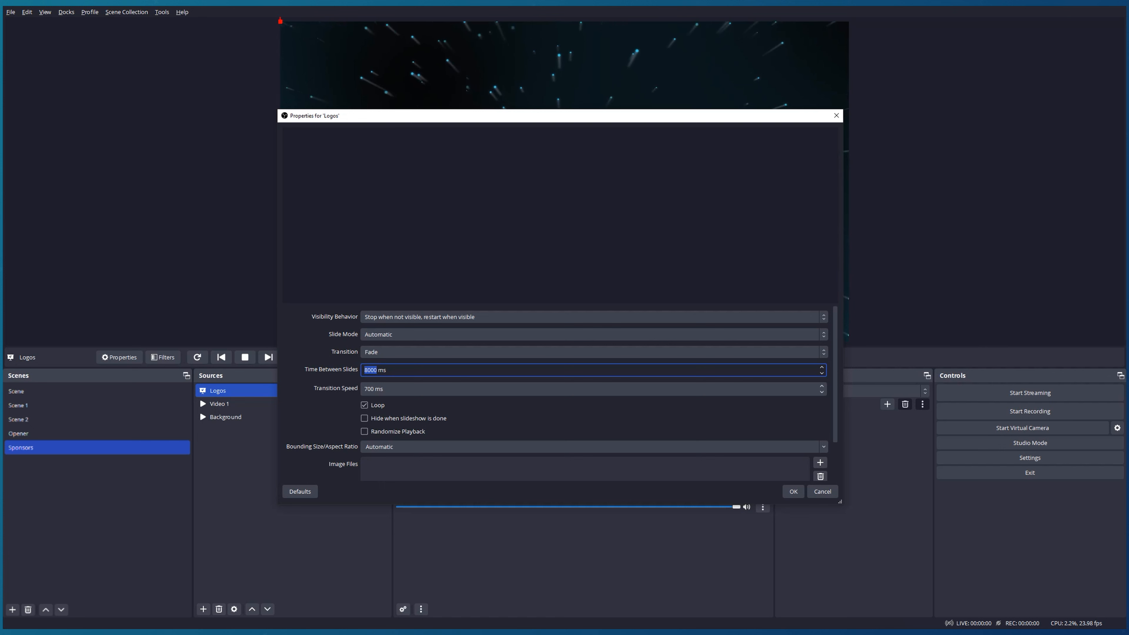
# Set Logos to 4500 ms between slides, 1500 ms transitions and 16:9 bounding size
pyautogui.write('450')
pyautogui.click(594, 388)
pyautogui.write('1500')
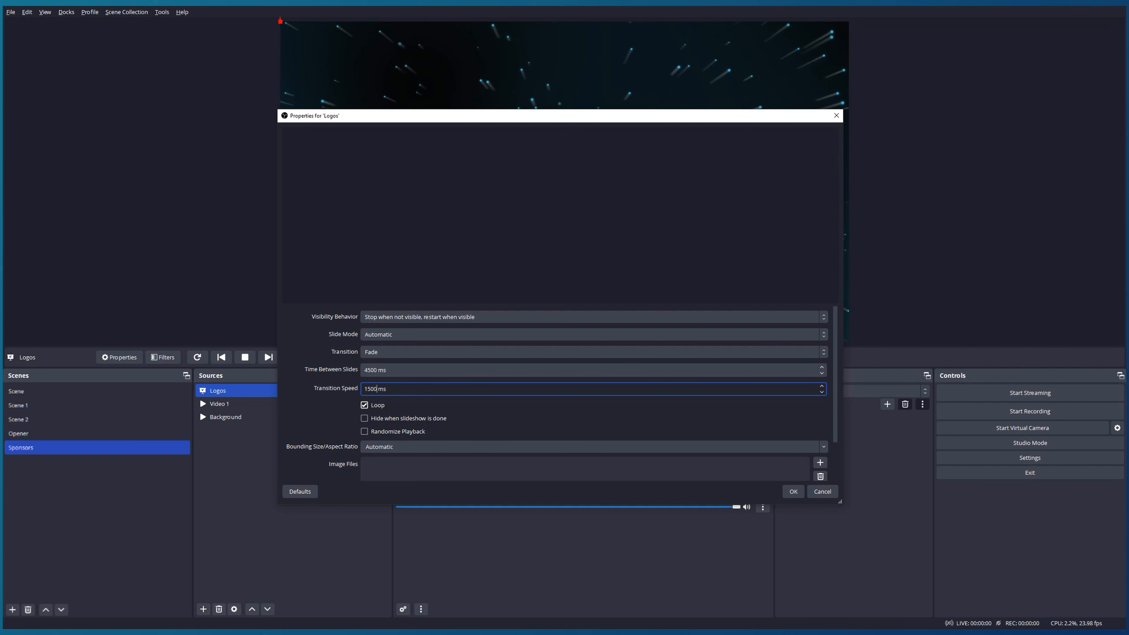
pyautogui.click(592, 447)
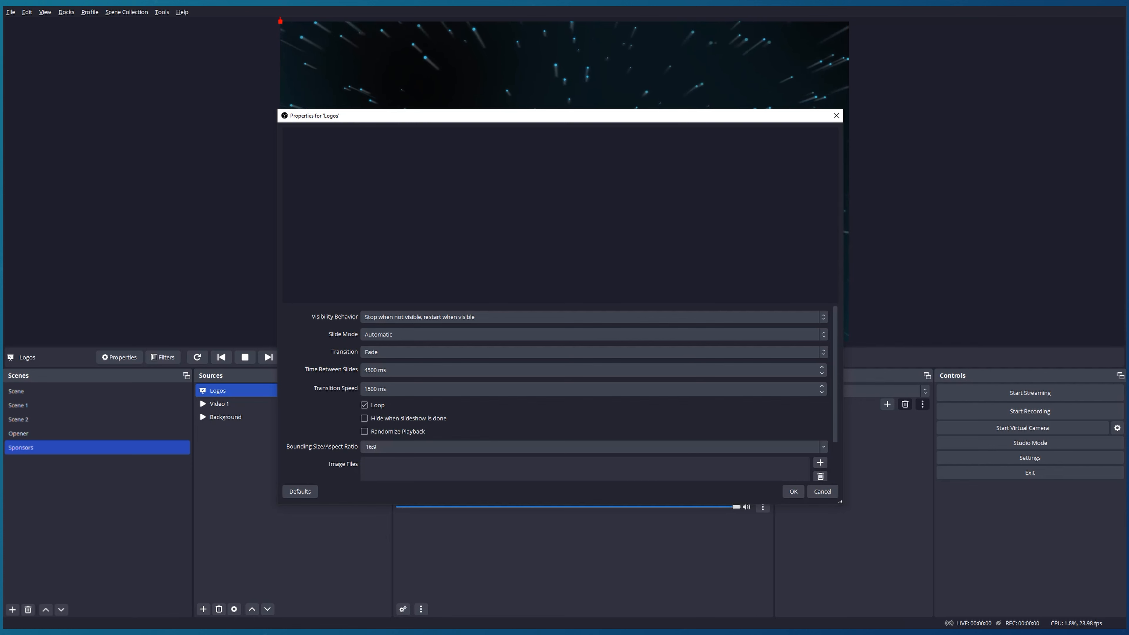
pyautogui.click(819, 463)
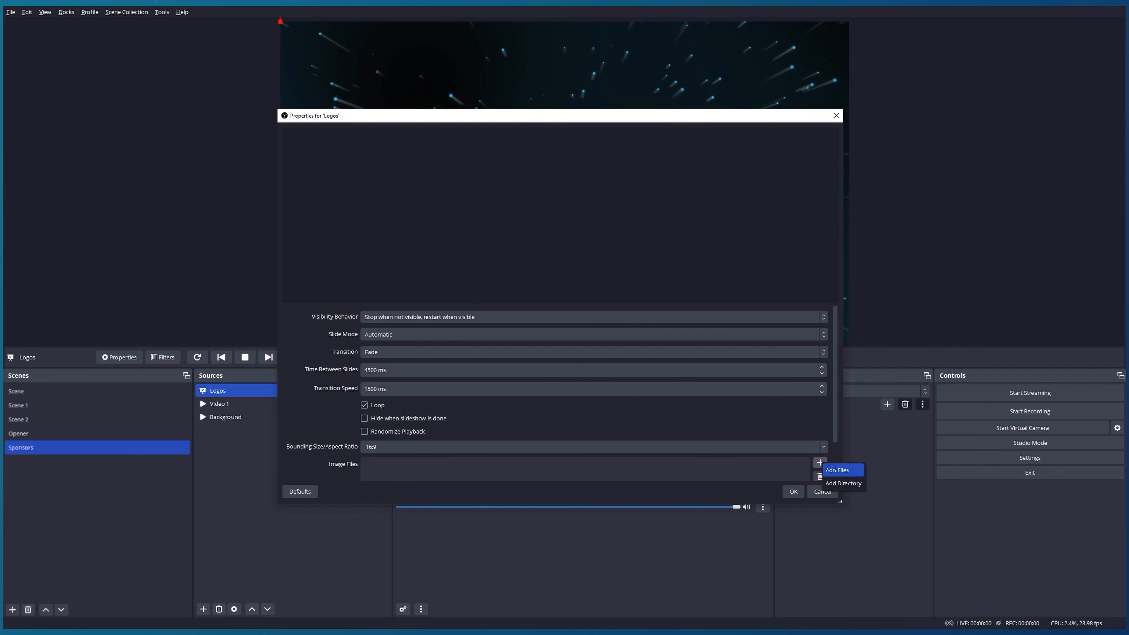
# Add the sponsor logo PNGs from the logos folder and confirm the slideshow
pyautogui.click(835, 469)
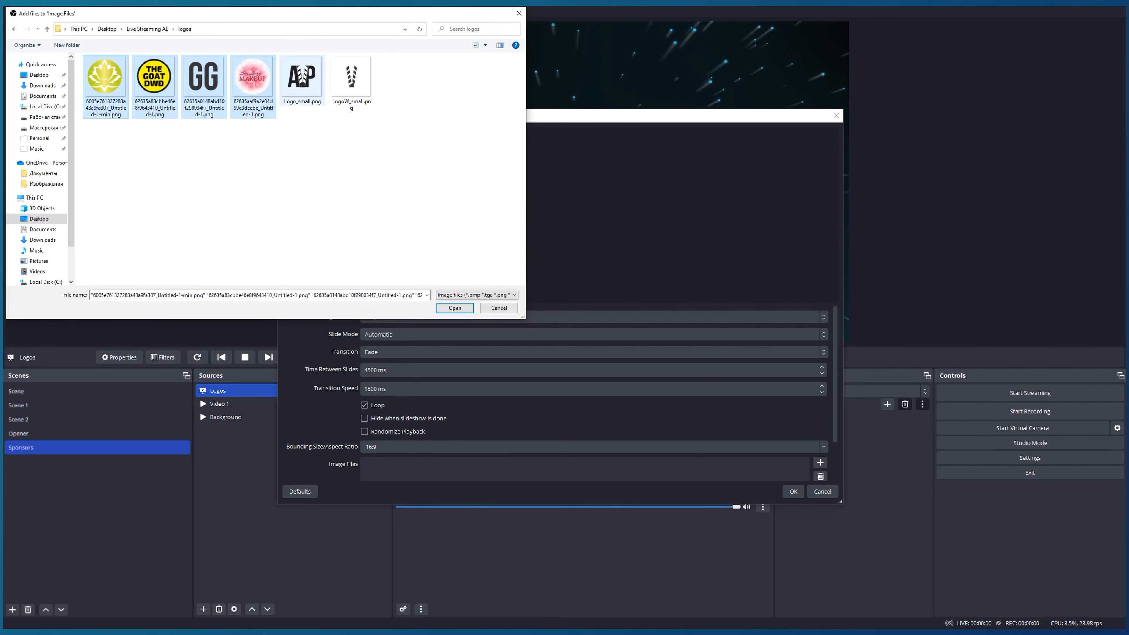
pyautogui.click(454, 308)
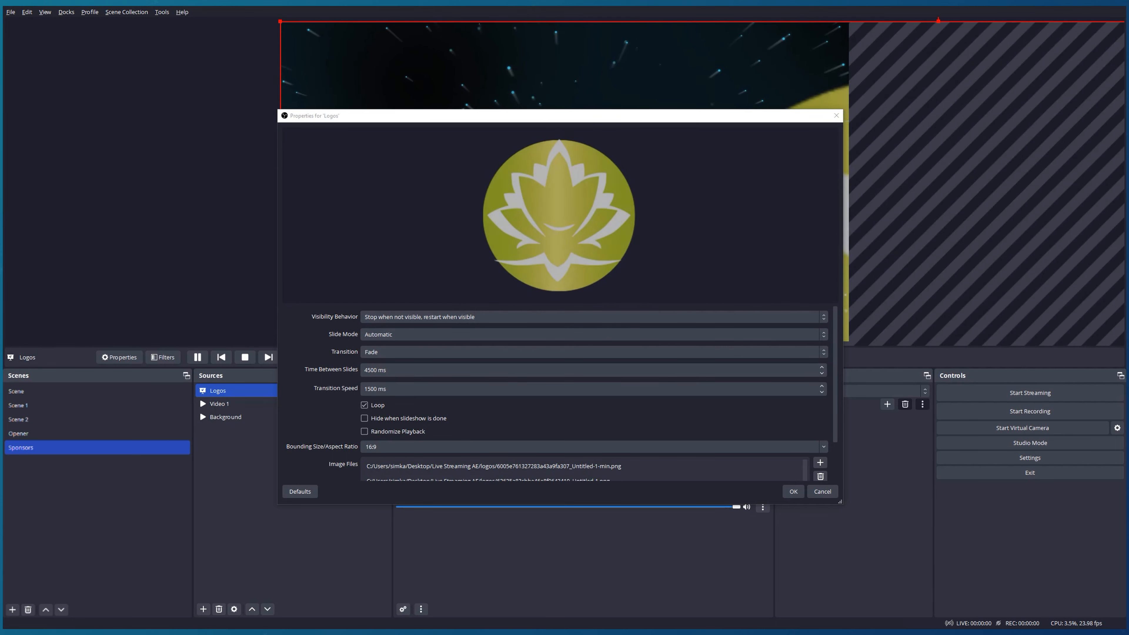
pyautogui.click(792, 491)
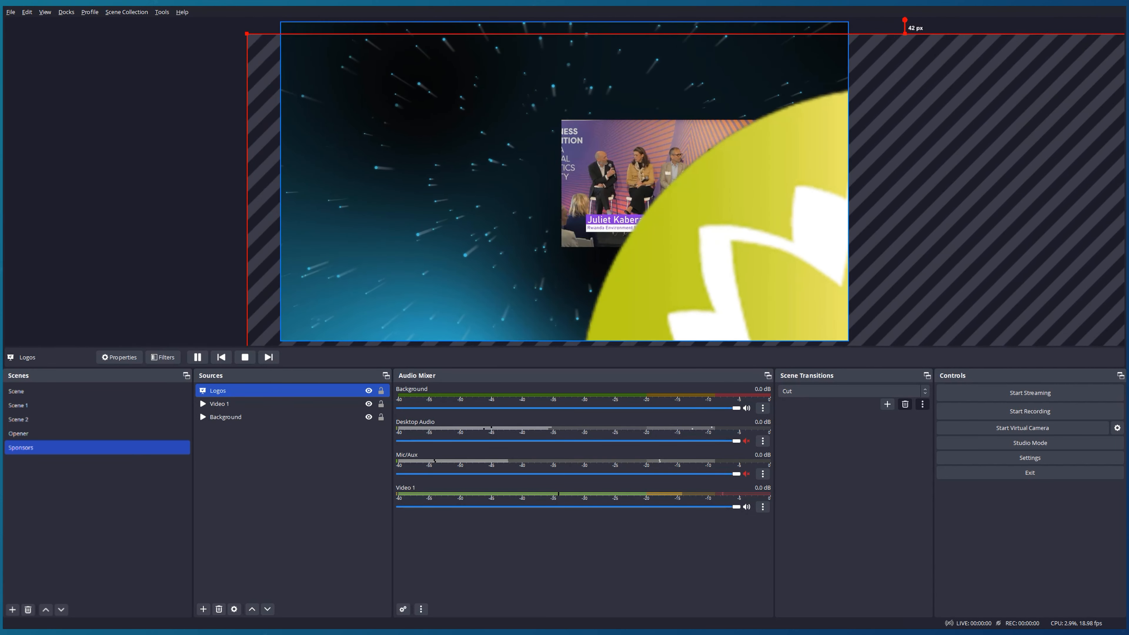